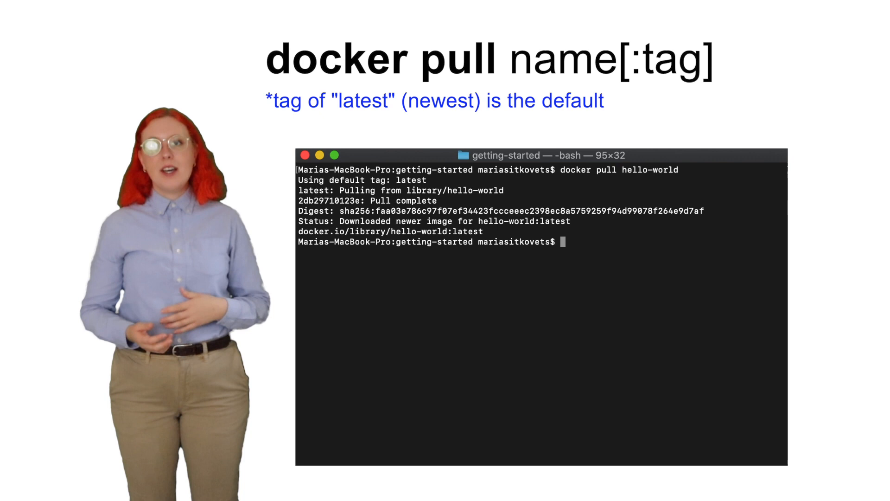
# Step: List the local Docker images with docker images
pyautogui.write('docker images')
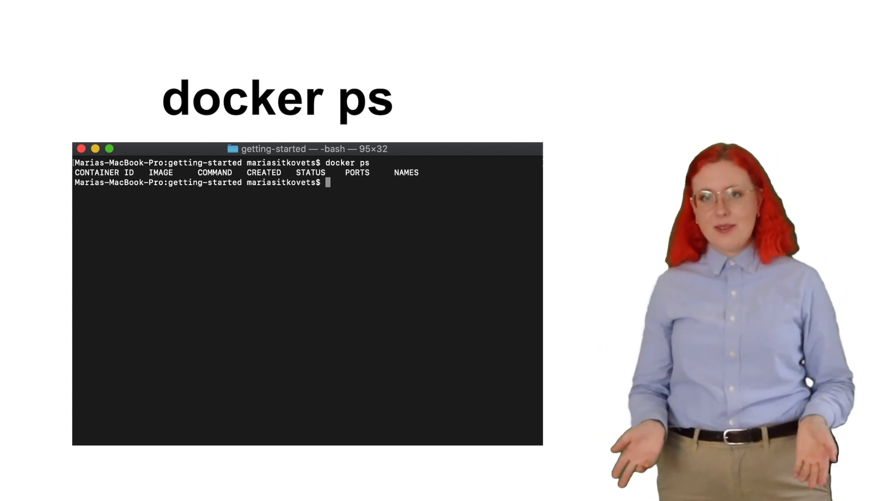
# Step: List all containers and remove the exited hello-world container 1b55d6a73c9b
pyautogui.write('docker ps -a')
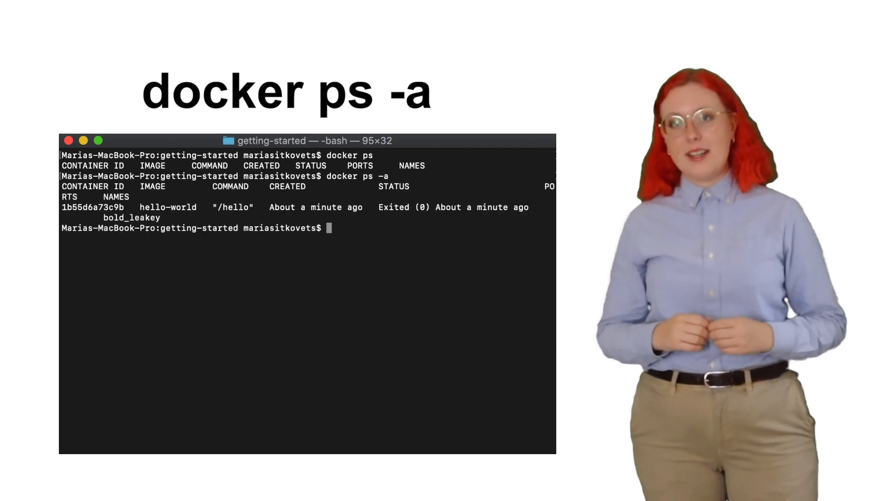
pyautogui.write('docker rm 1b55d6a73c9b')
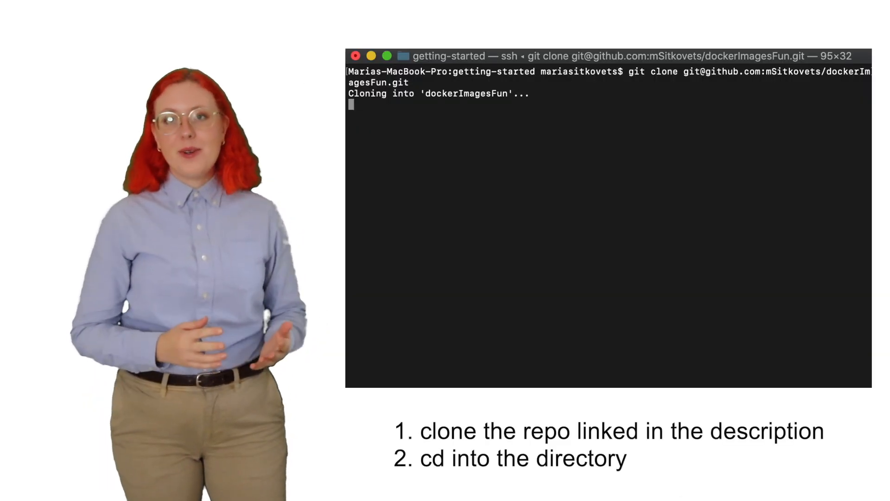
# Step: Move into the cloned dockerImagesFun directory
pyautogui.write('cd dockerImagesFun/')
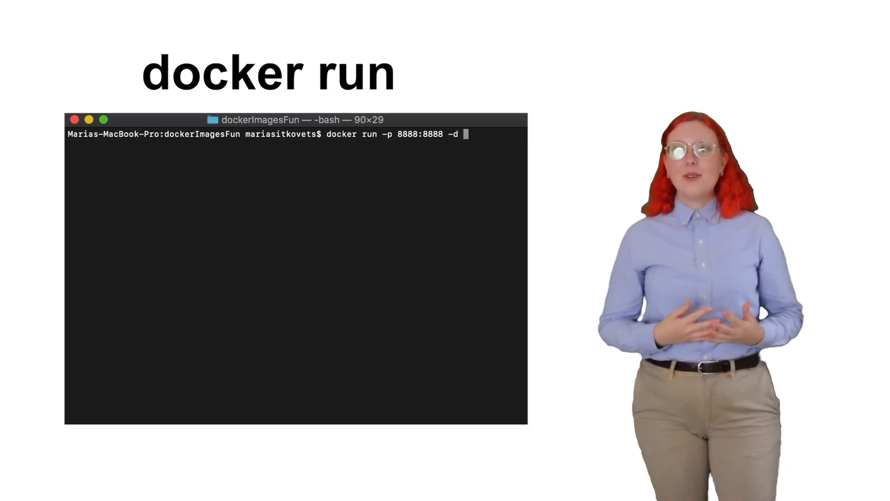
# Step: Run the flaskexample image detached with port 8888 published
pyautogui.write('flaskex')
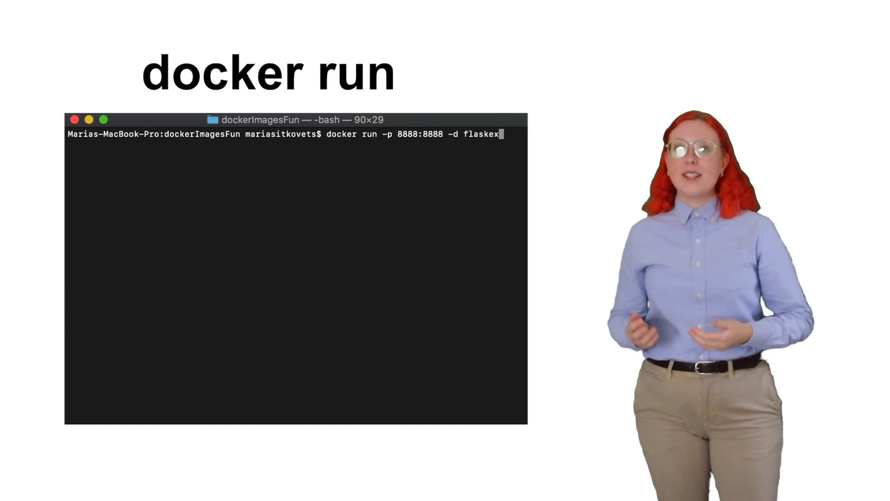
pyautogui.write('ample')
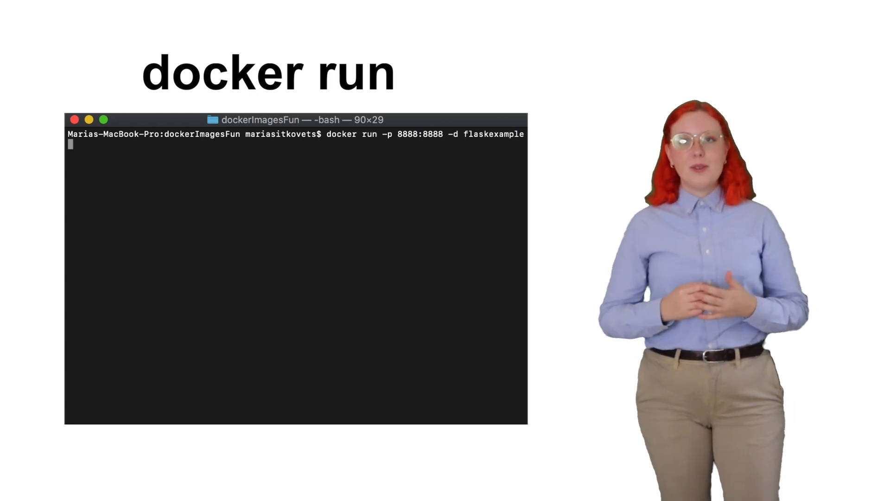
pyautogui.press('Return')
pyautogui.write('docker exec -it 7517b83affb0 /')
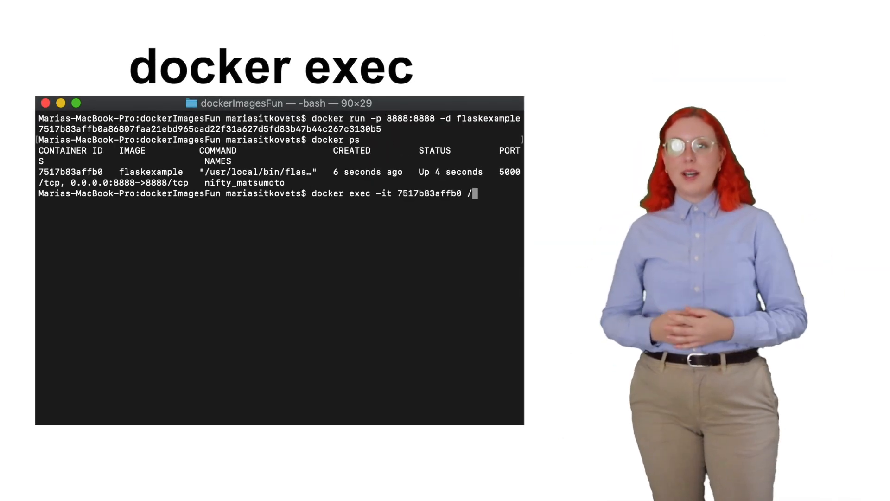
pyautogui.write('bin/bash')
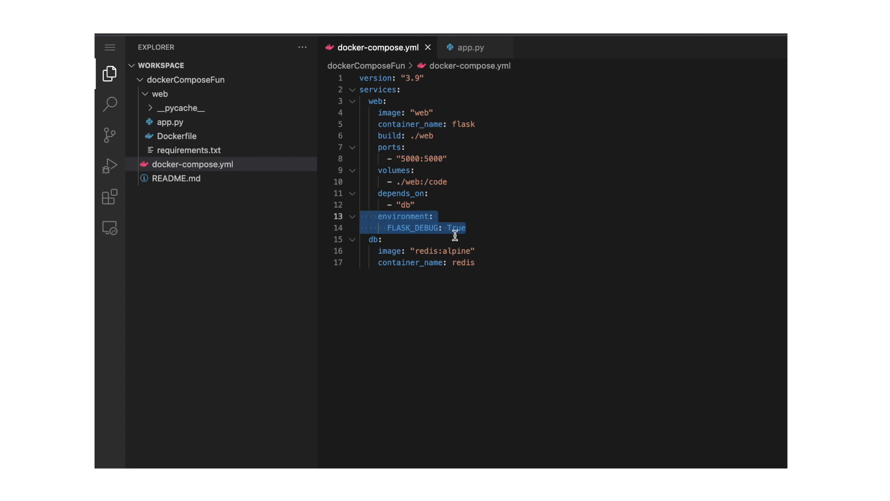
# Step: Clear the highlight on the FLASK_DEBUG environment lines in docker-compose.yml
pyautogui.click(476, 251)
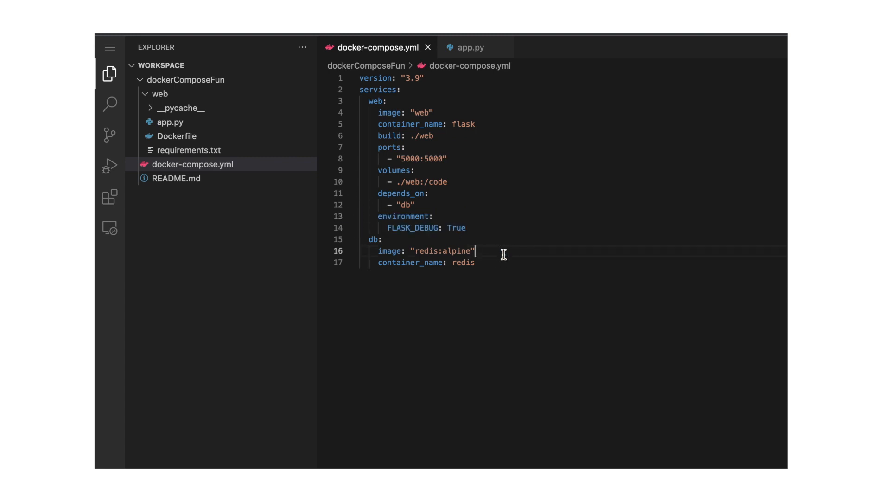